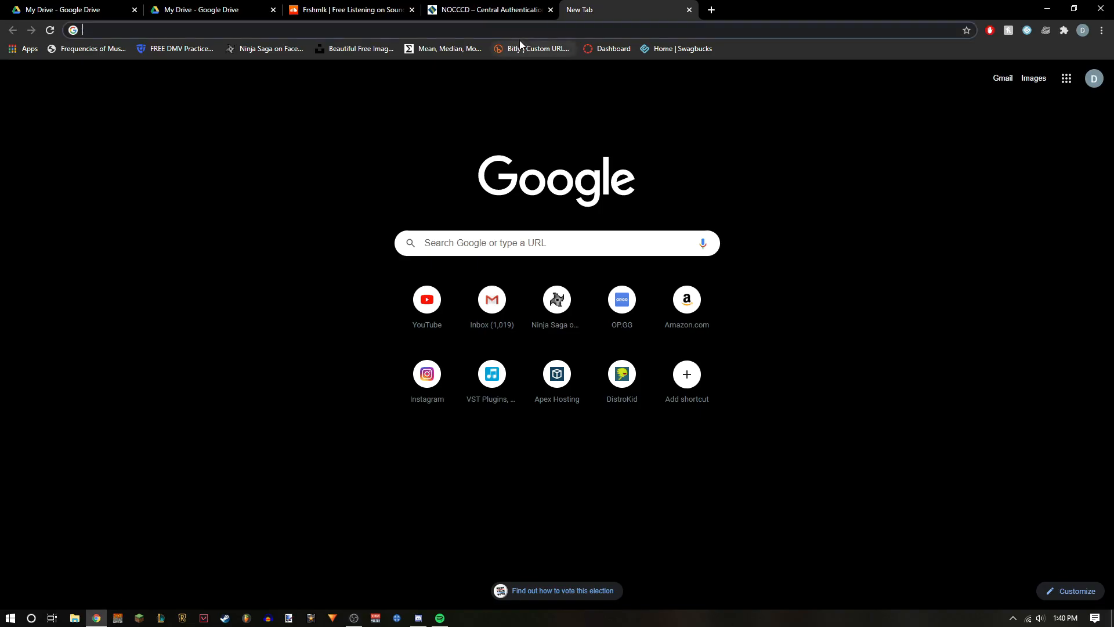
- Search for 'lmms' to reach the lmms.io Windows download page
text(lmms.io/download#windows)
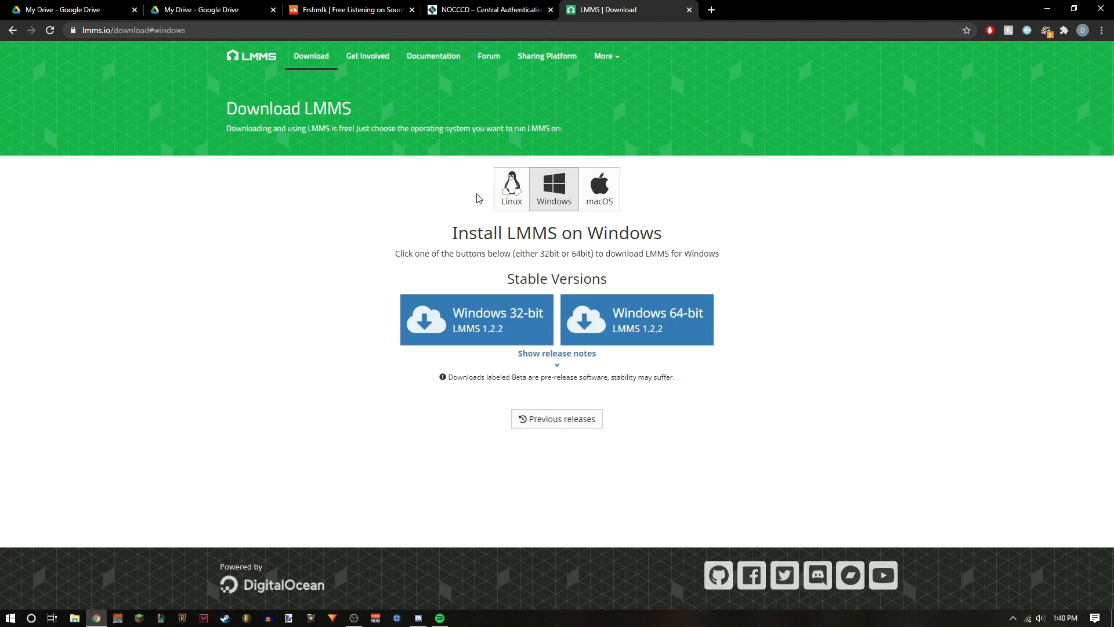
mouse_move(554, 202)
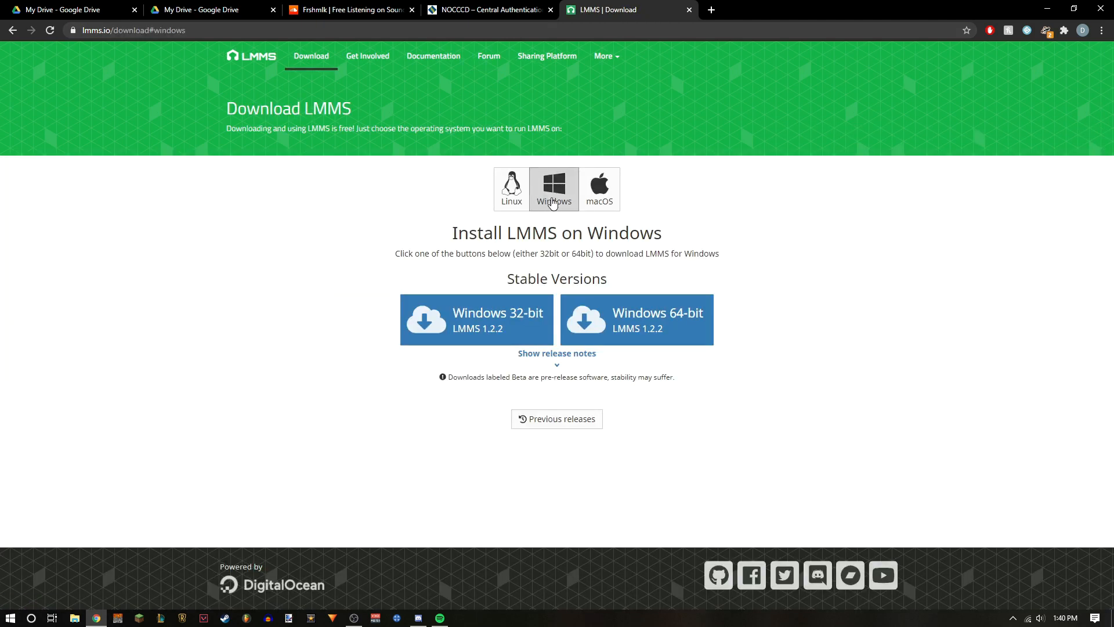
mouse_move(636, 319)
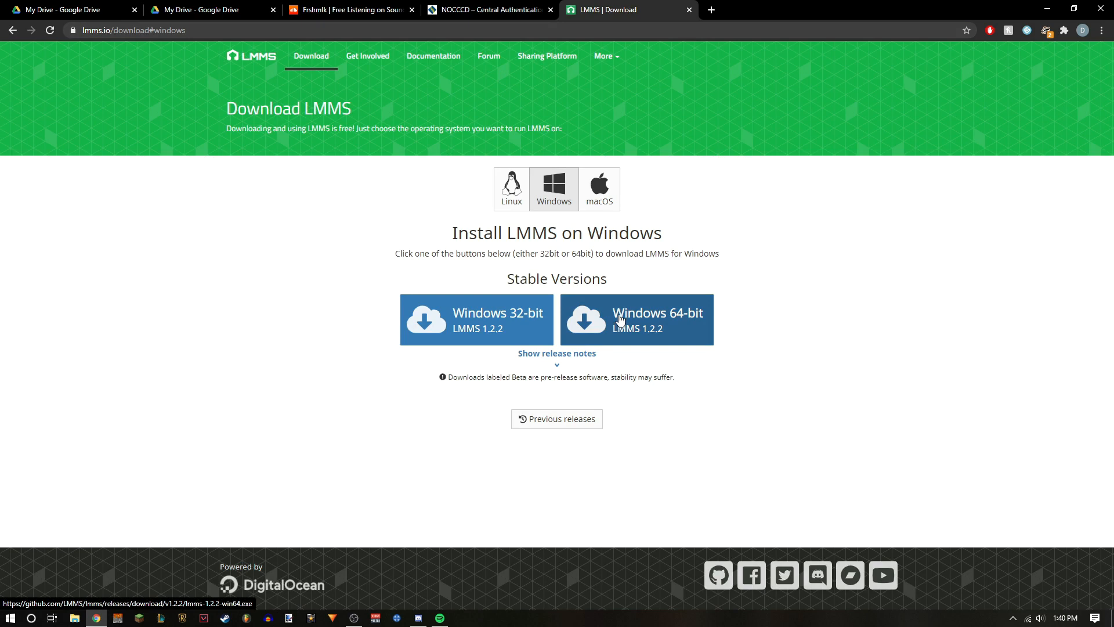
mouse_move(504, 326)
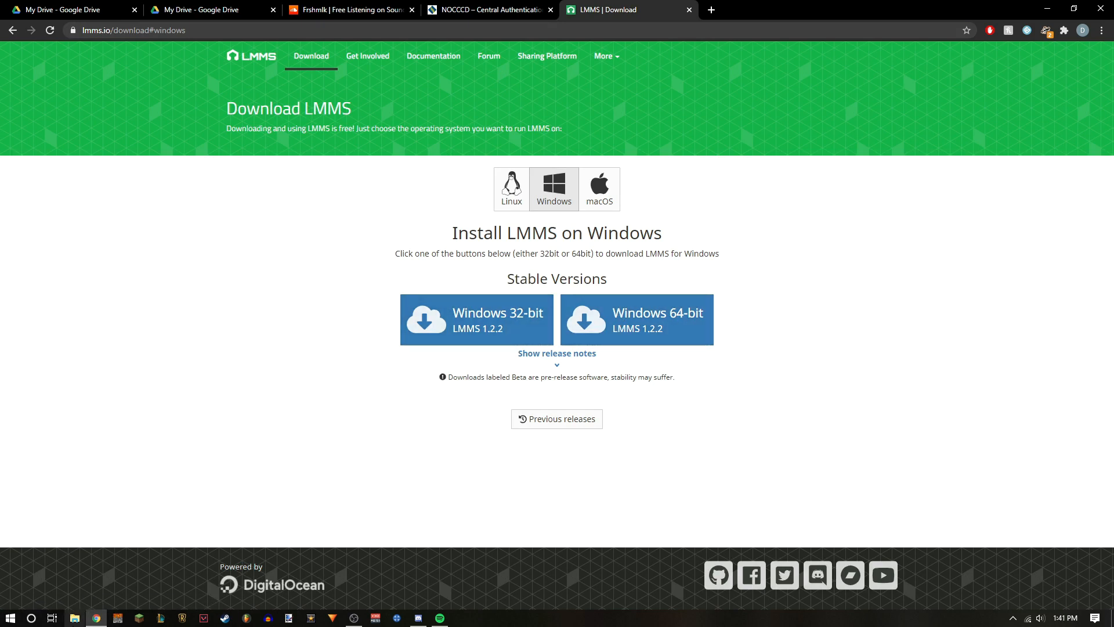
- Check This PC's properties for a 64-bit system type, then close the windows
click(74, 617)
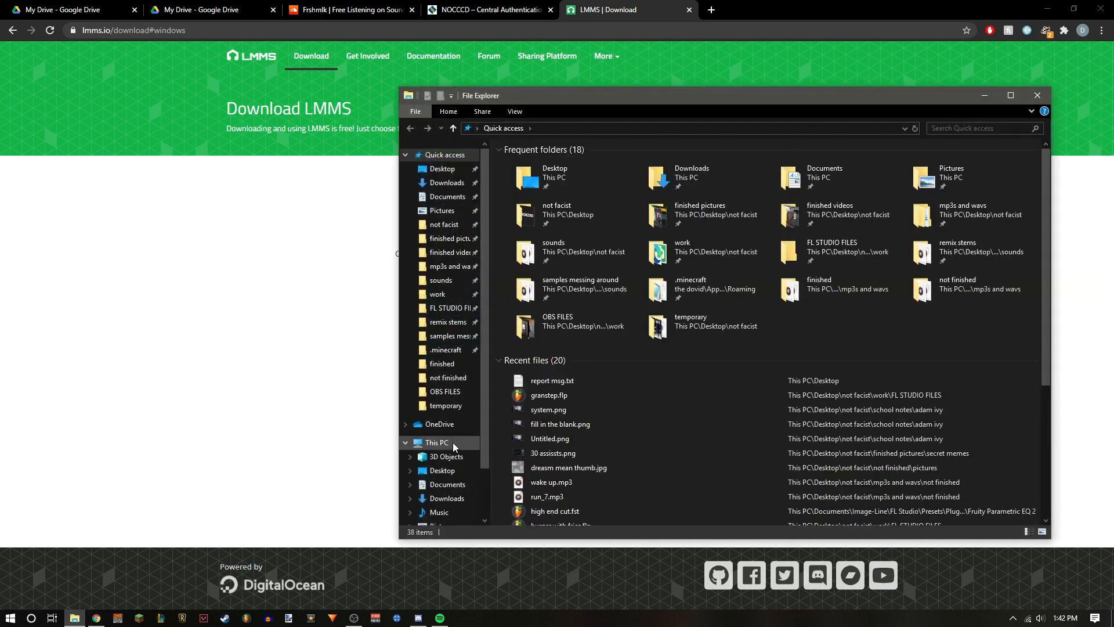
right_click(437, 442)
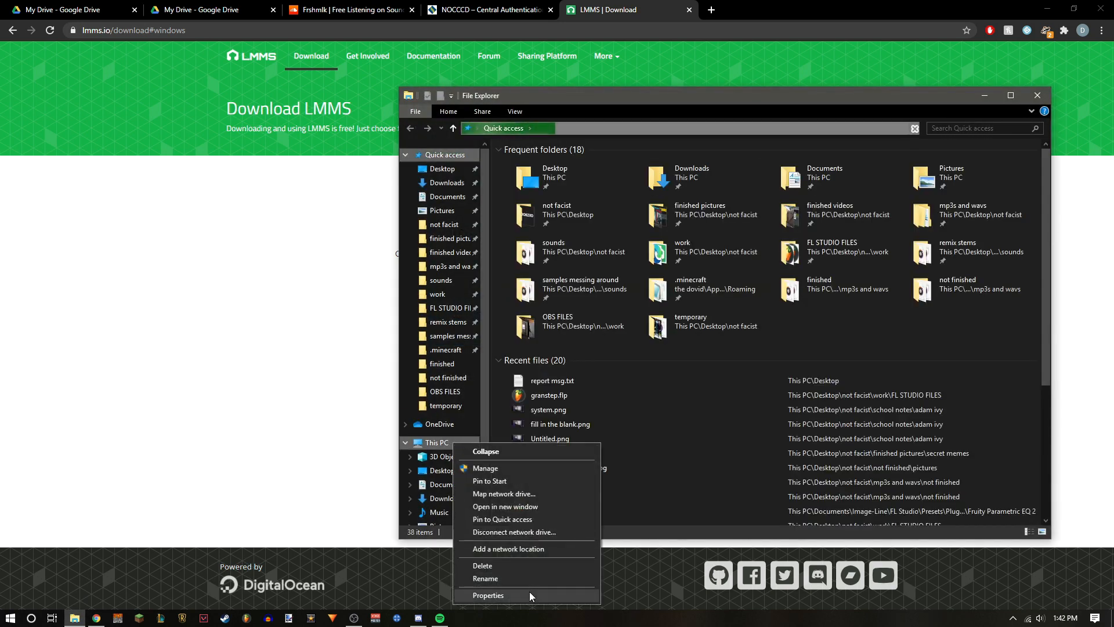
click(488, 594)
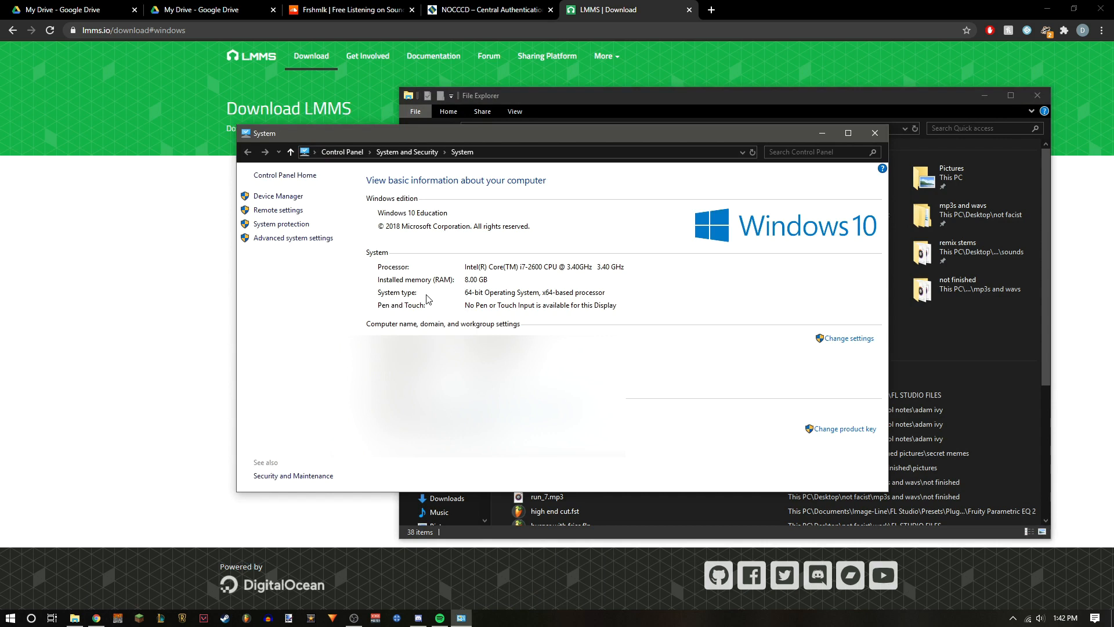
mouse_move(399, 281)
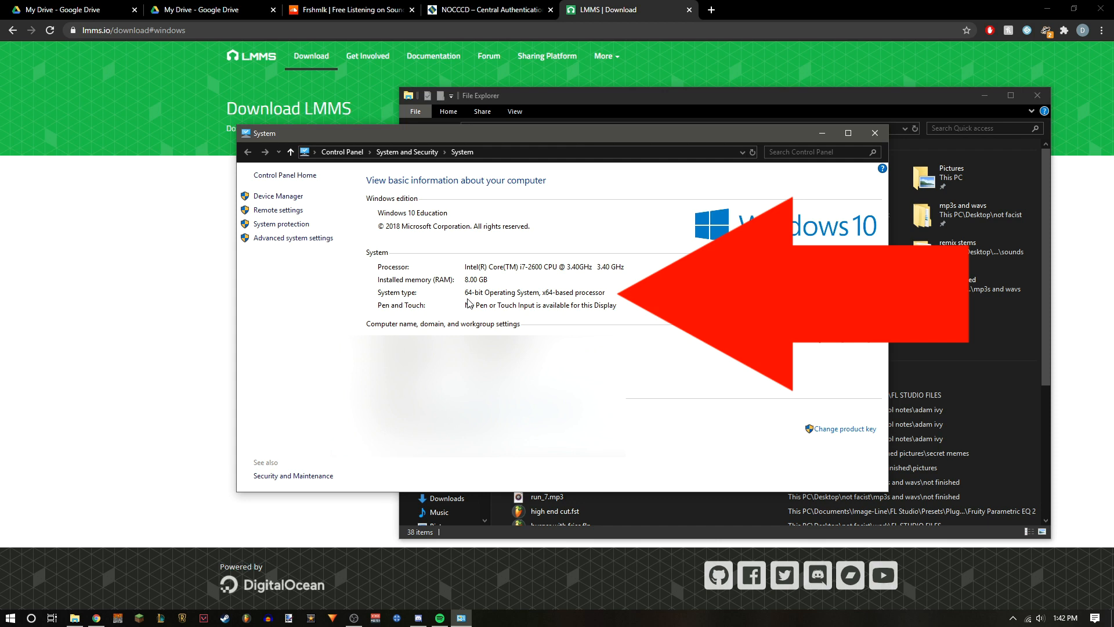
click(875, 133)
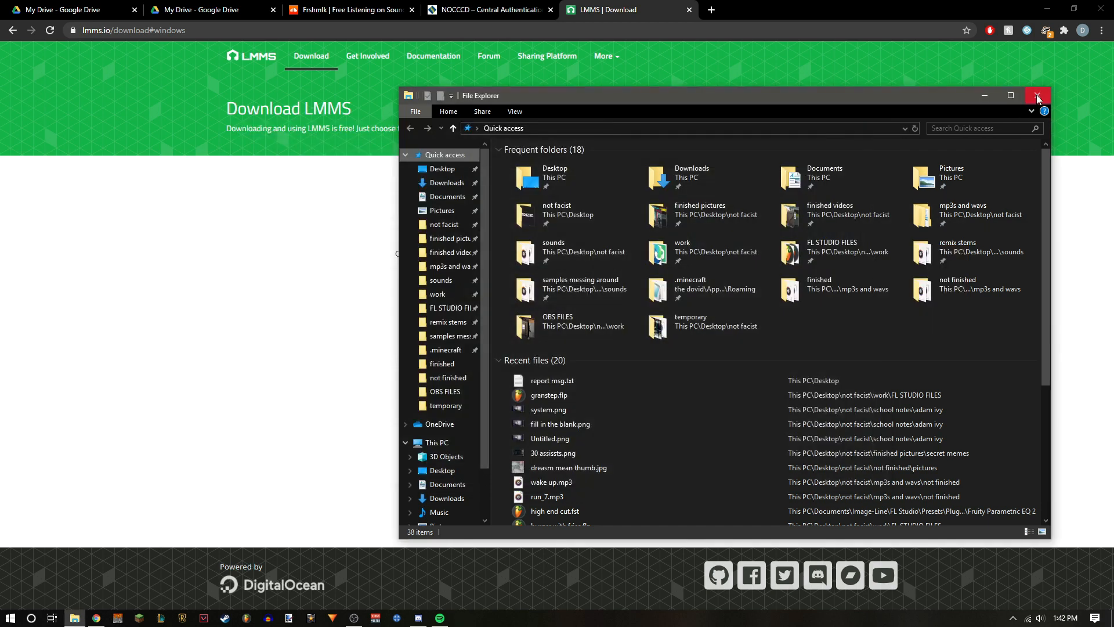
click(1036, 96)
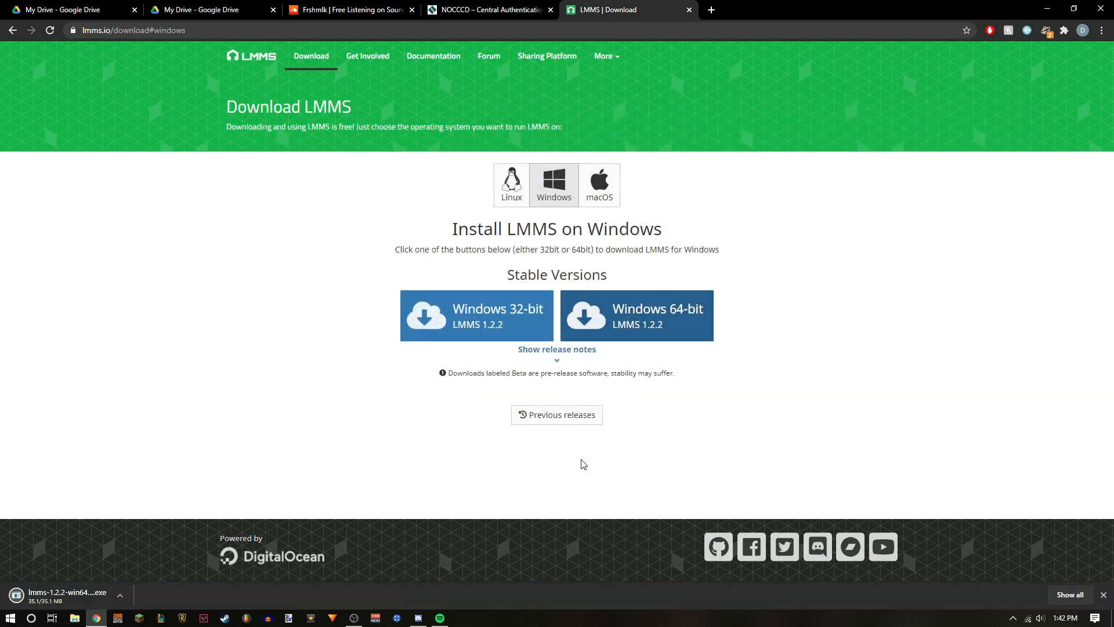
mouse_move(698, 272)
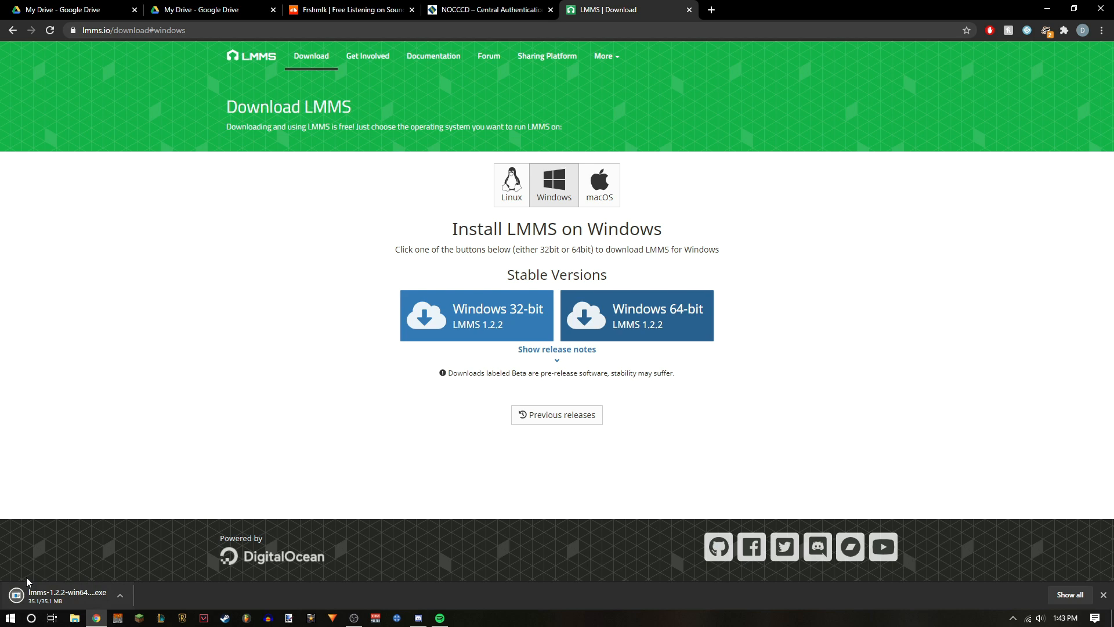
mouse_move(60, 617)
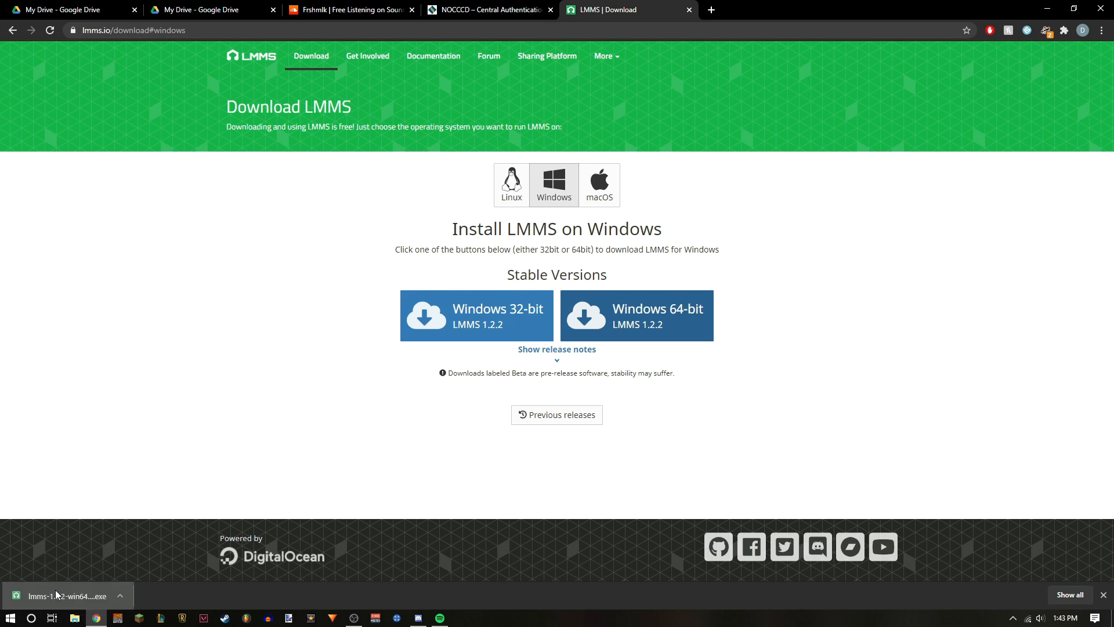
- Run the downloaded LMMS 1.2.2 64-bit installer from the download bar
click(57, 595)
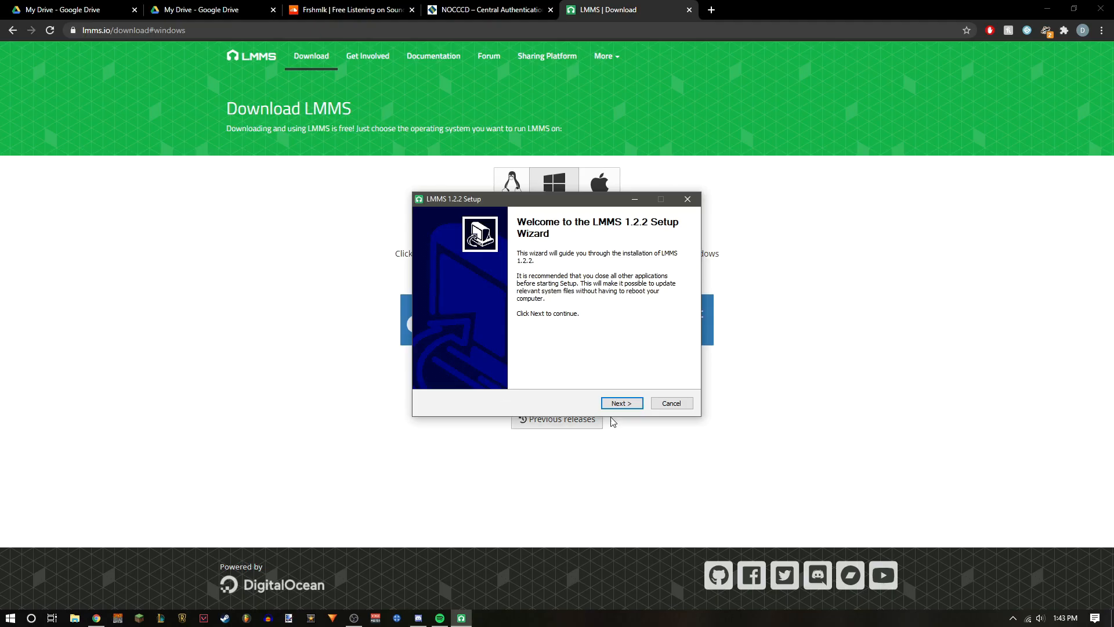
- Accept the license, install LMMS 1.2.2 into the default folder, and finish
click(620, 402)
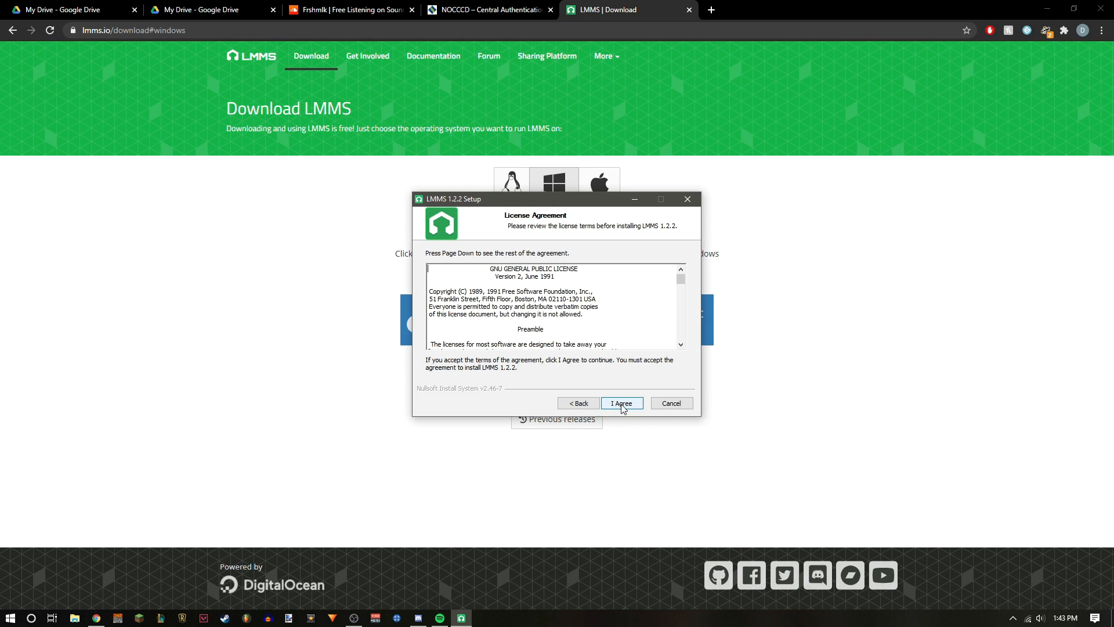
click(620, 403)
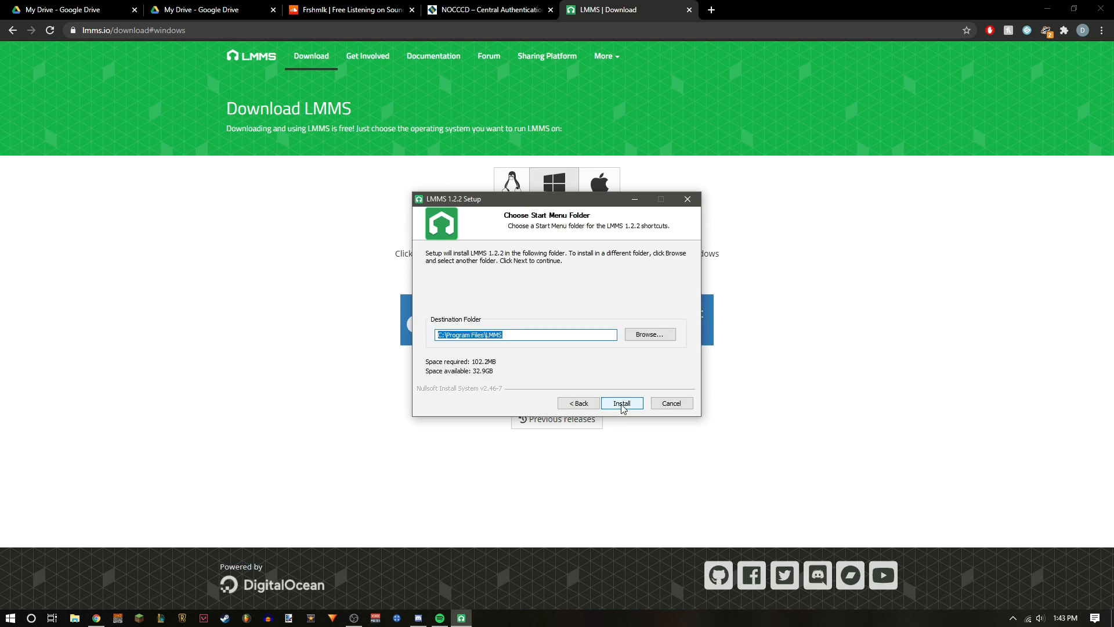
click(621, 403)
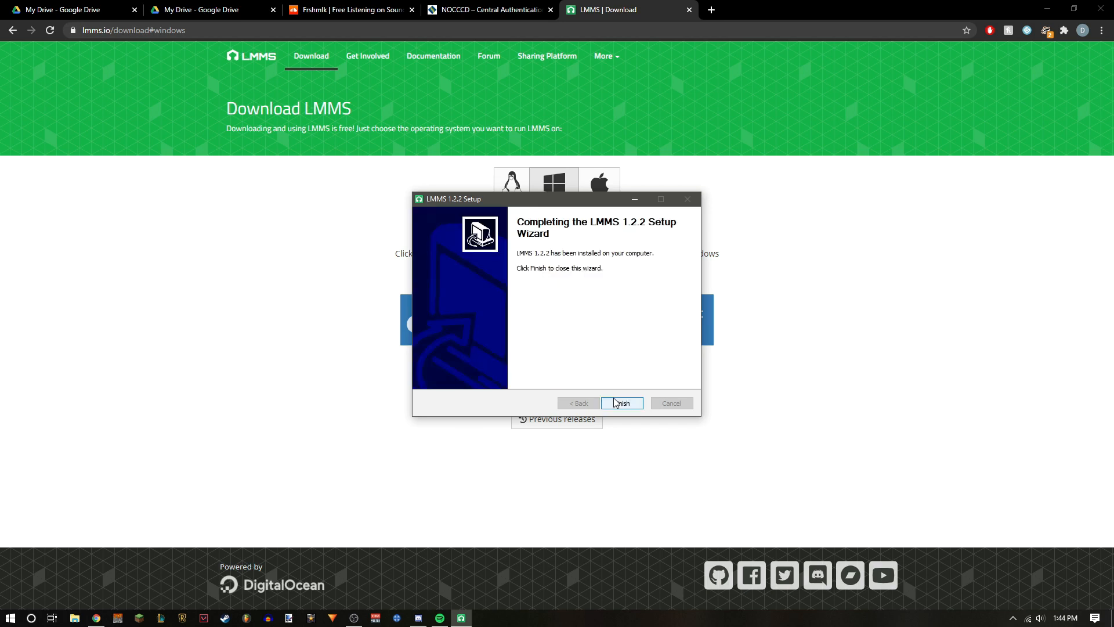
click(621, 402)
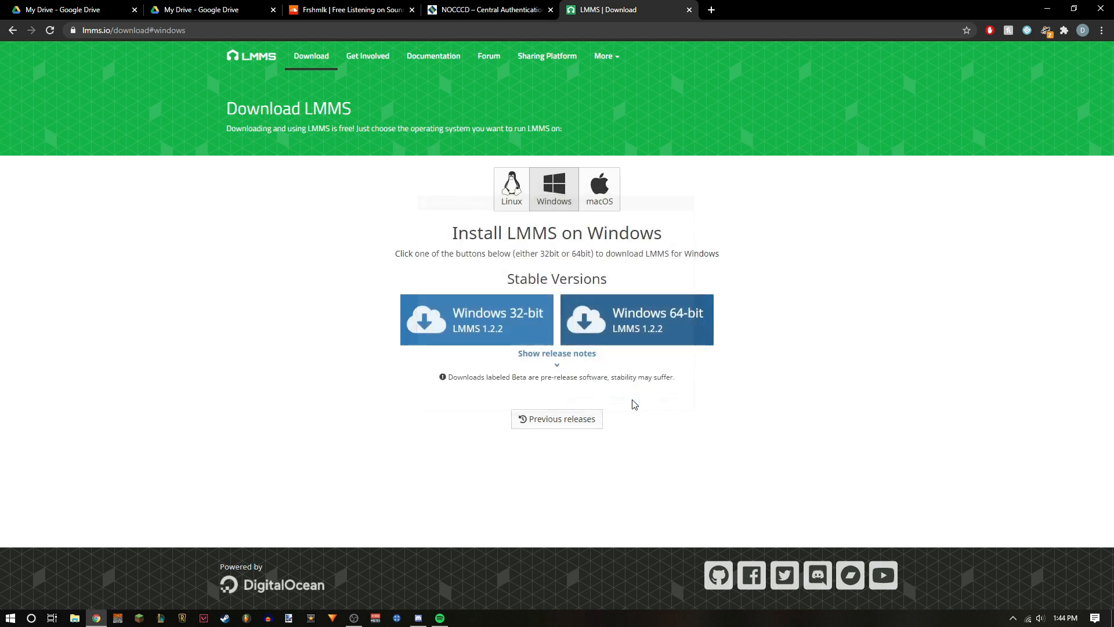
mouse_move(317, 478)
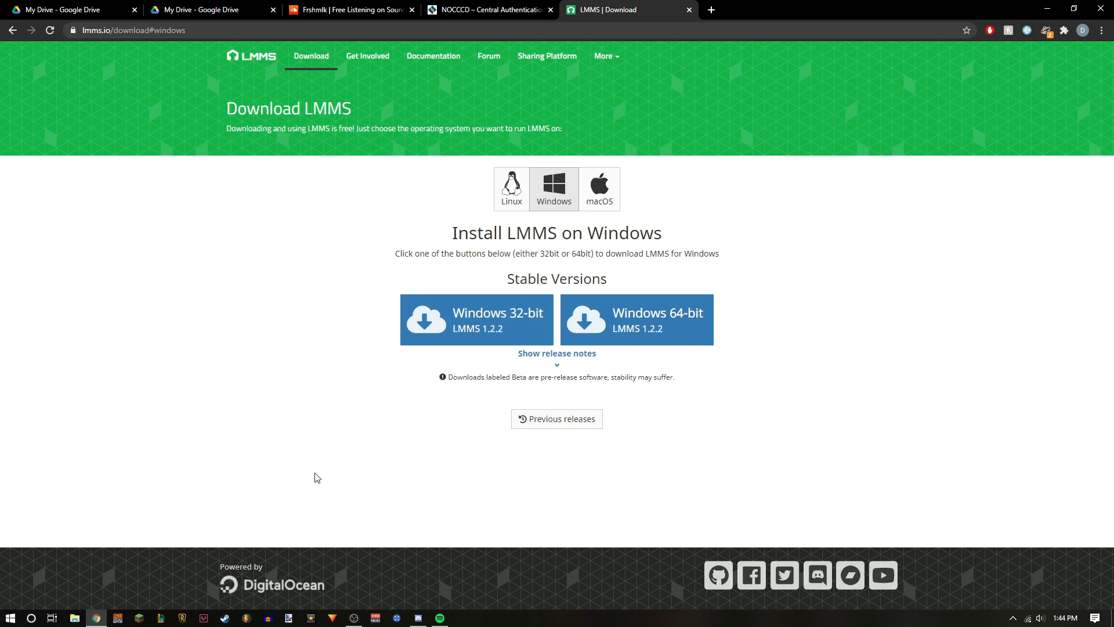
- Search 'lmms' from the Start menu to find the installed app
click(9, 617)
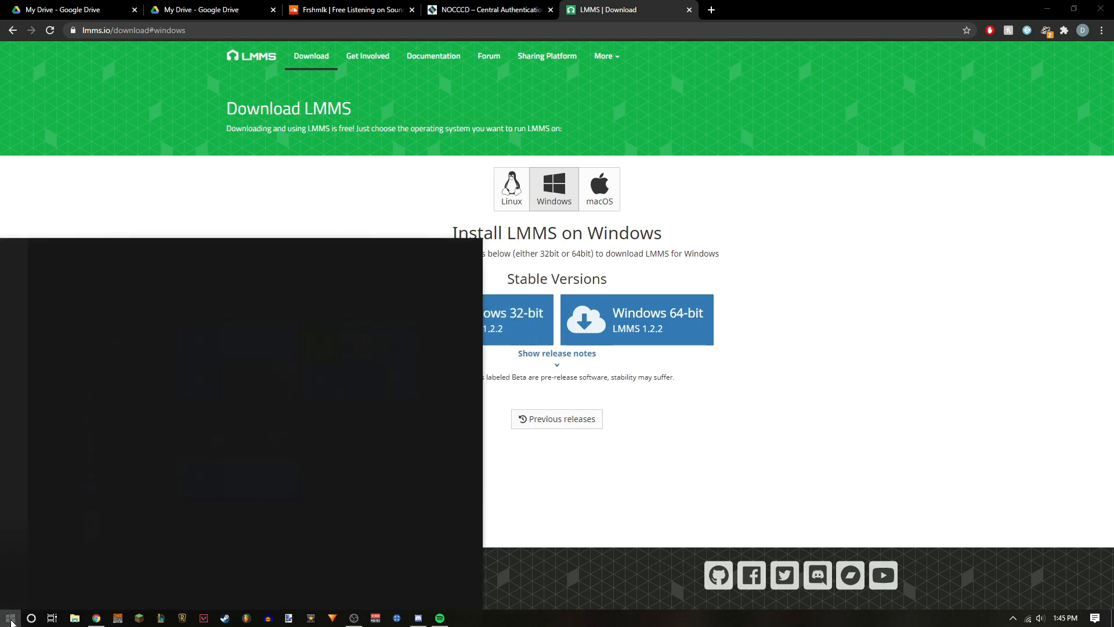
text(lmms)
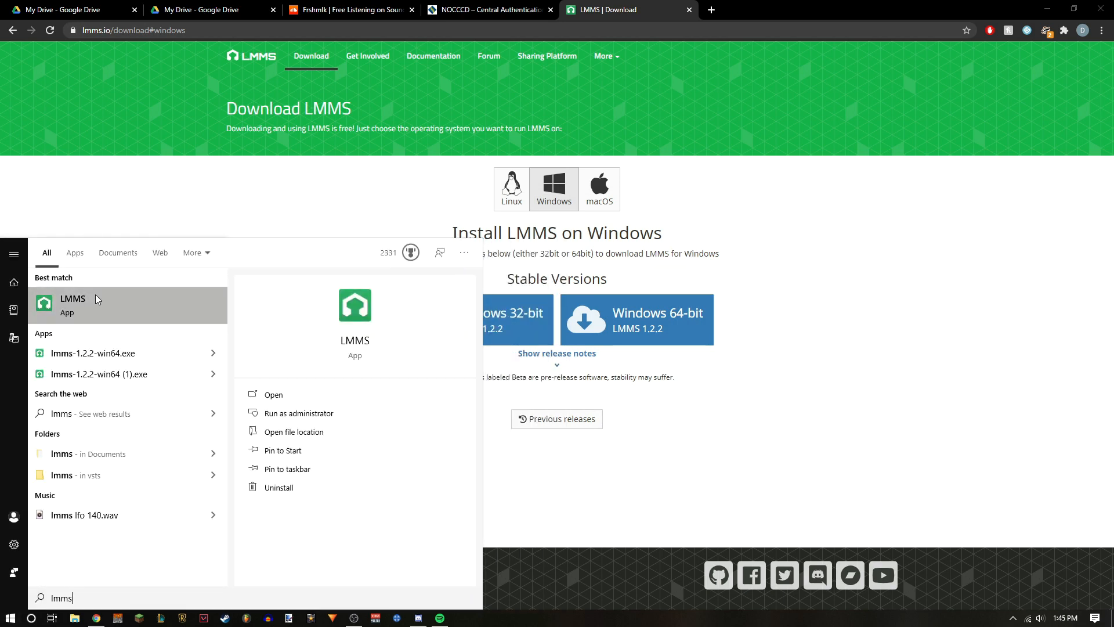